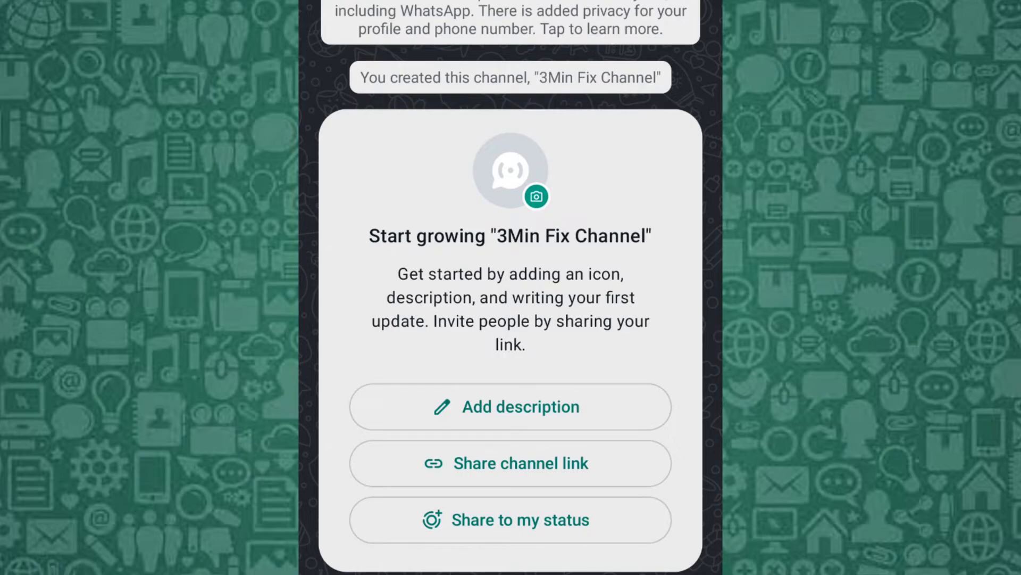
Step: Open the official WhatsApp channel from the Channels directory and browse its older updates
click(511, 463)
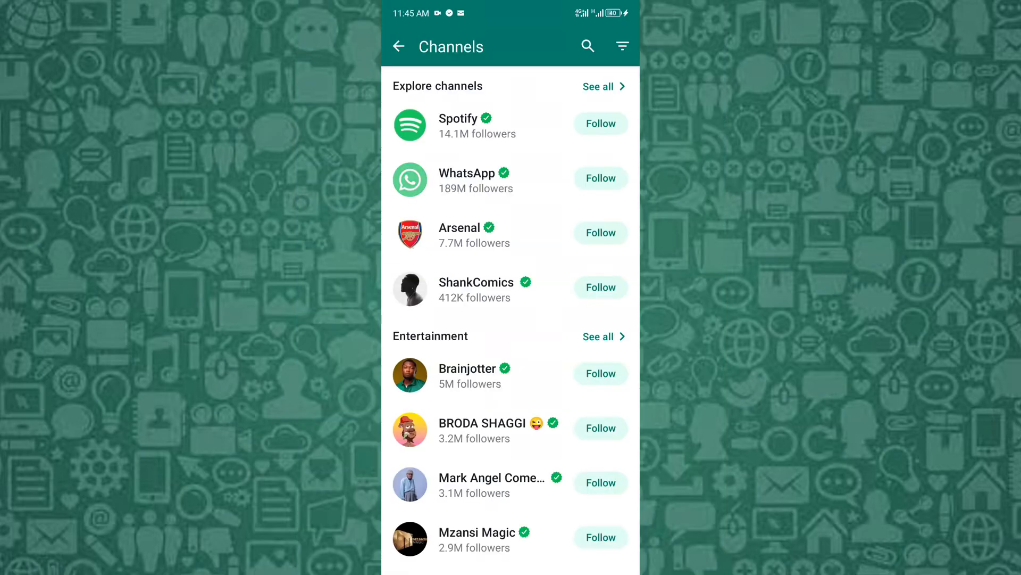
click(467, 179)
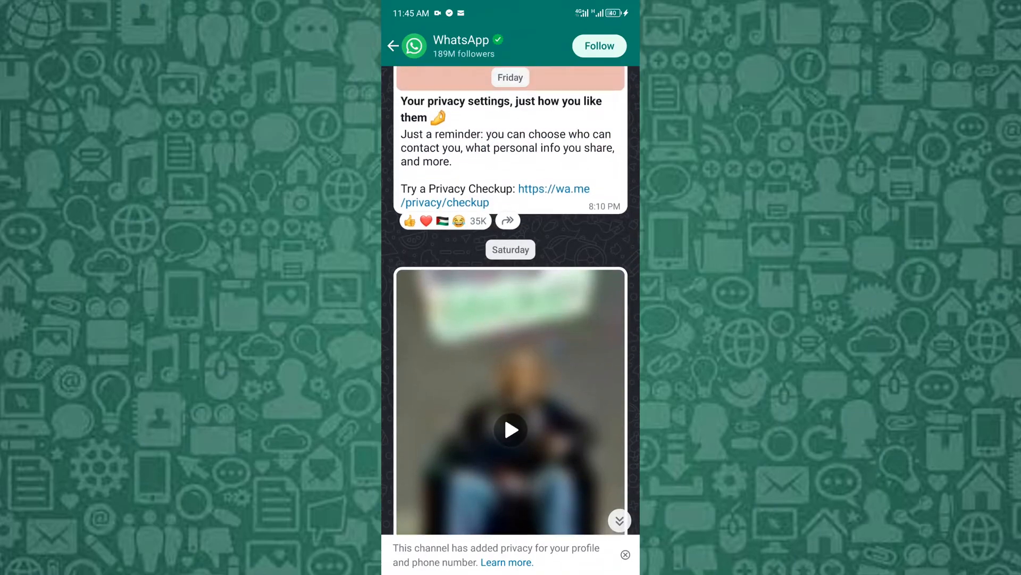
scroll(down, 3)
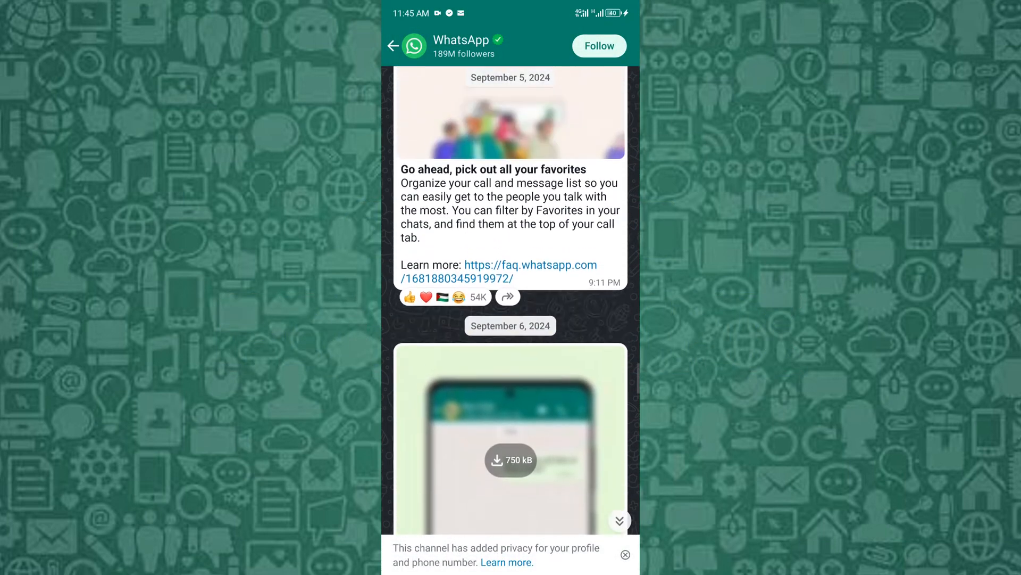
scroll(down, 3)
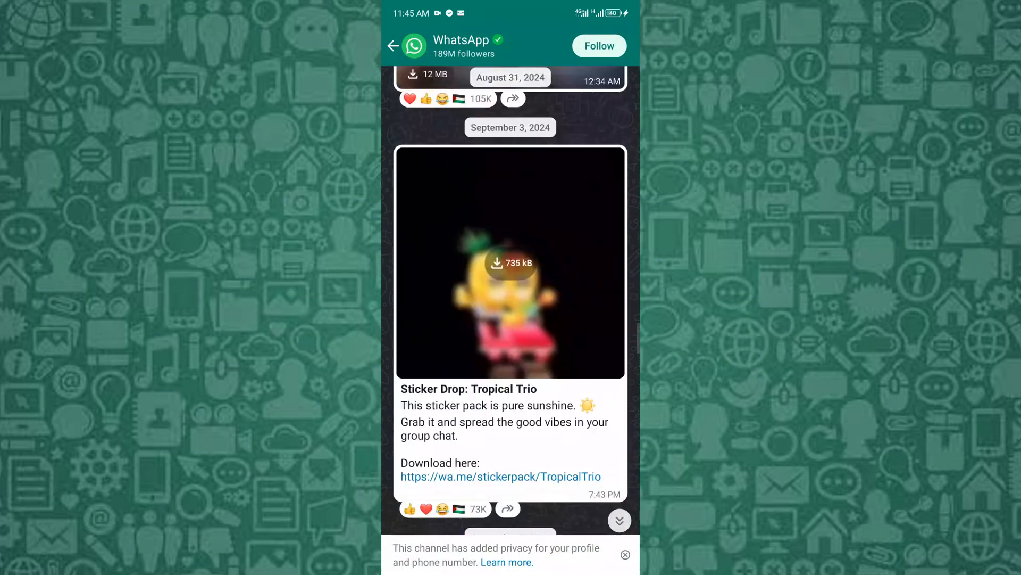
scroll(down, 3)
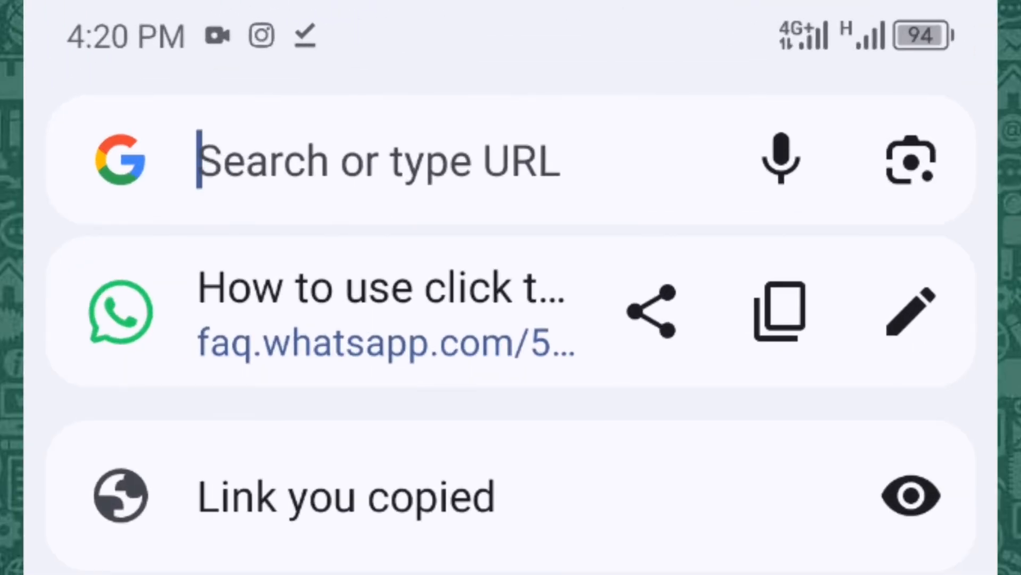
Step: Draft wa.me/+001-(XXX)XXXXXXX in the Chrome address bar, then clear it to start over
text(wa.me/)
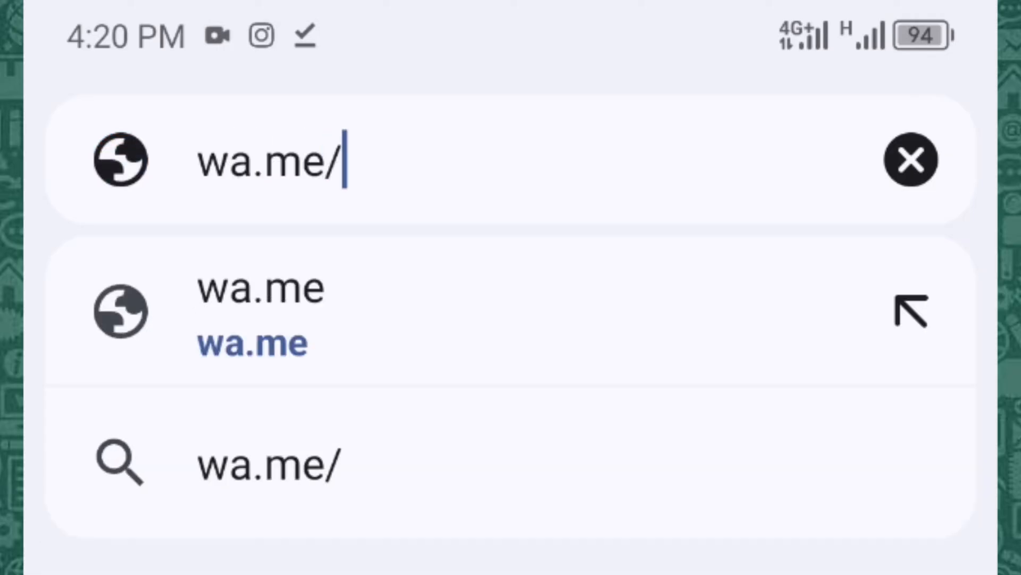
text(+001-()
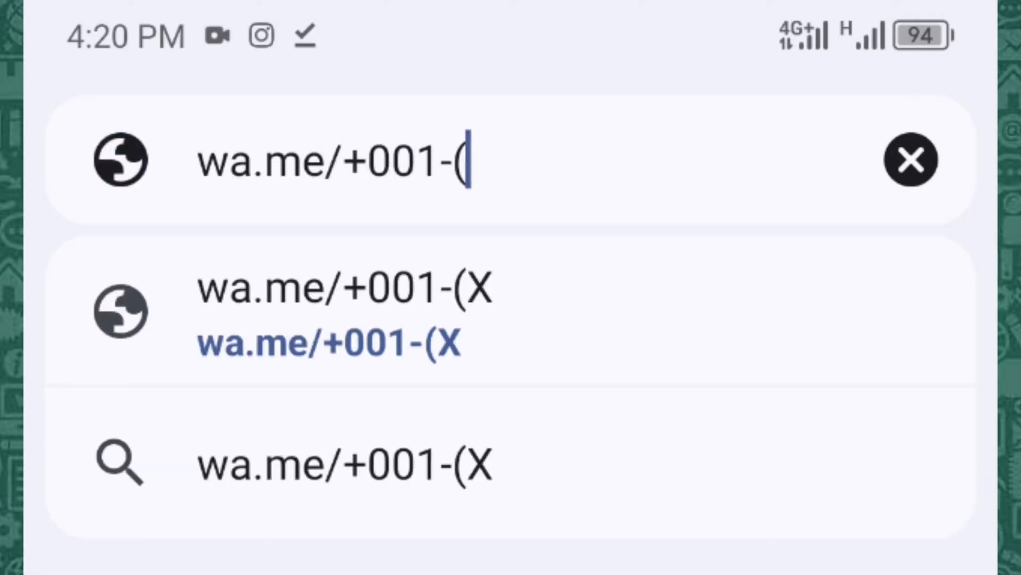
text(XXX)XX)
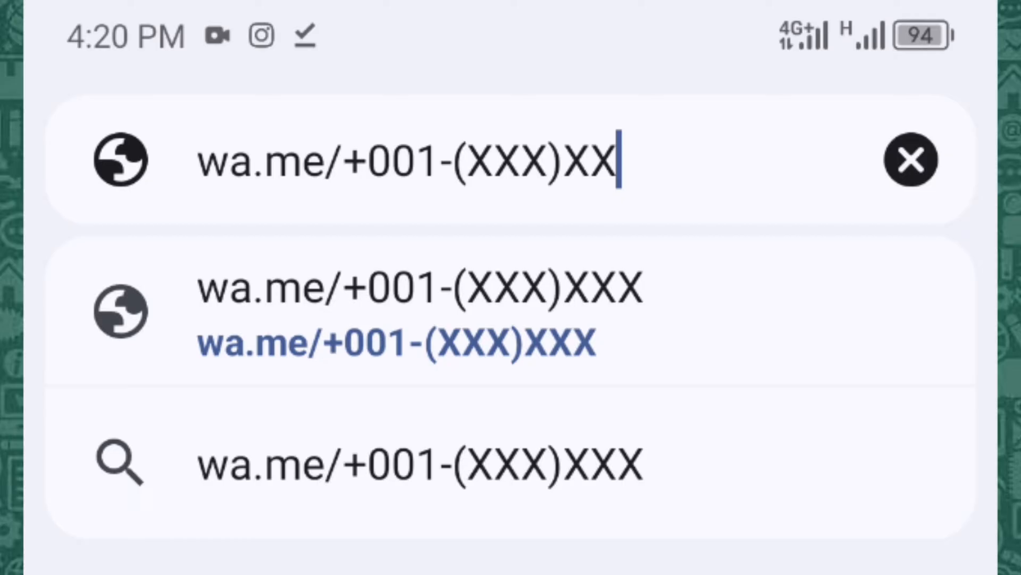
text(XXXXX)
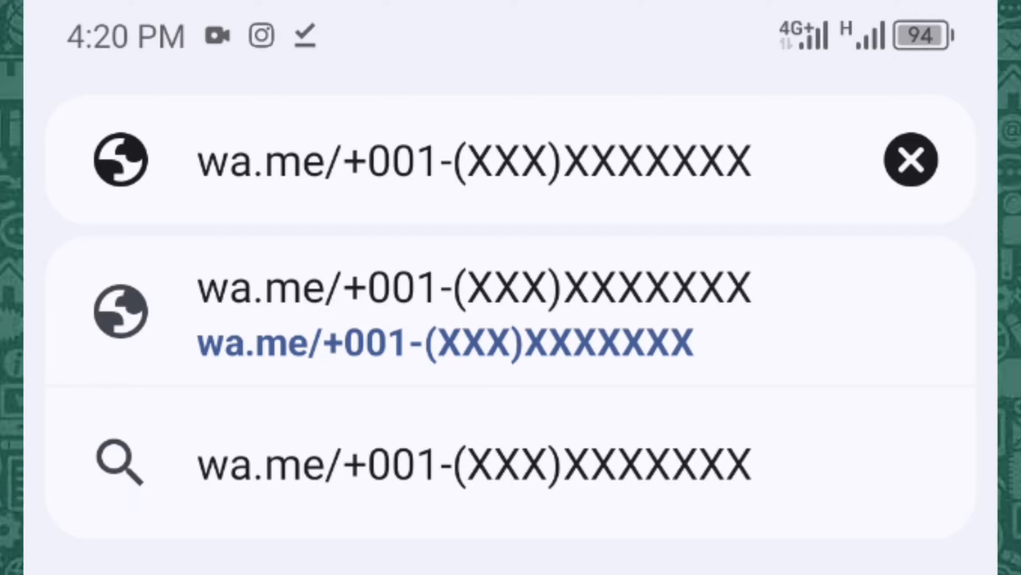
click(455, 165)
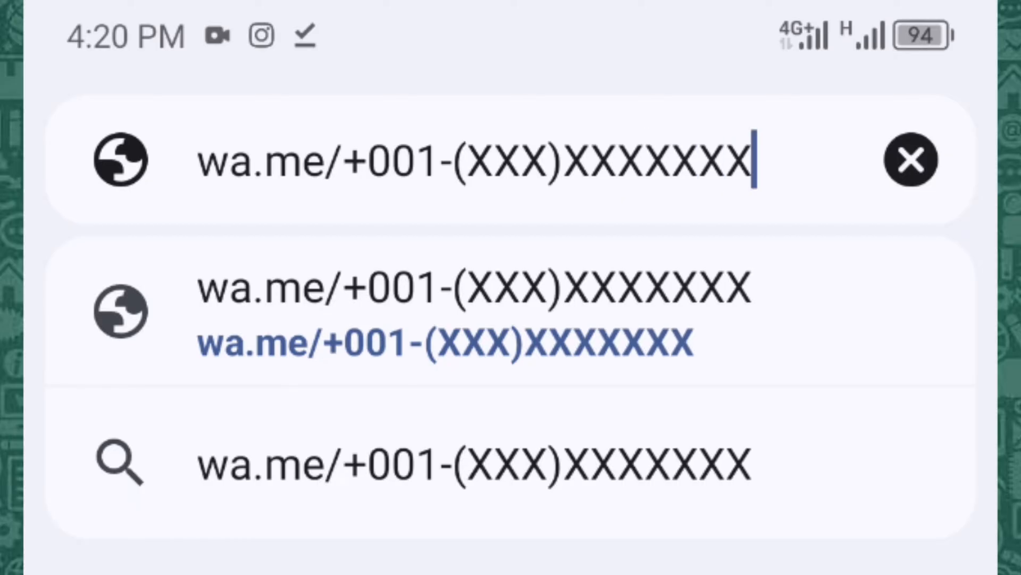
click(905, 162)
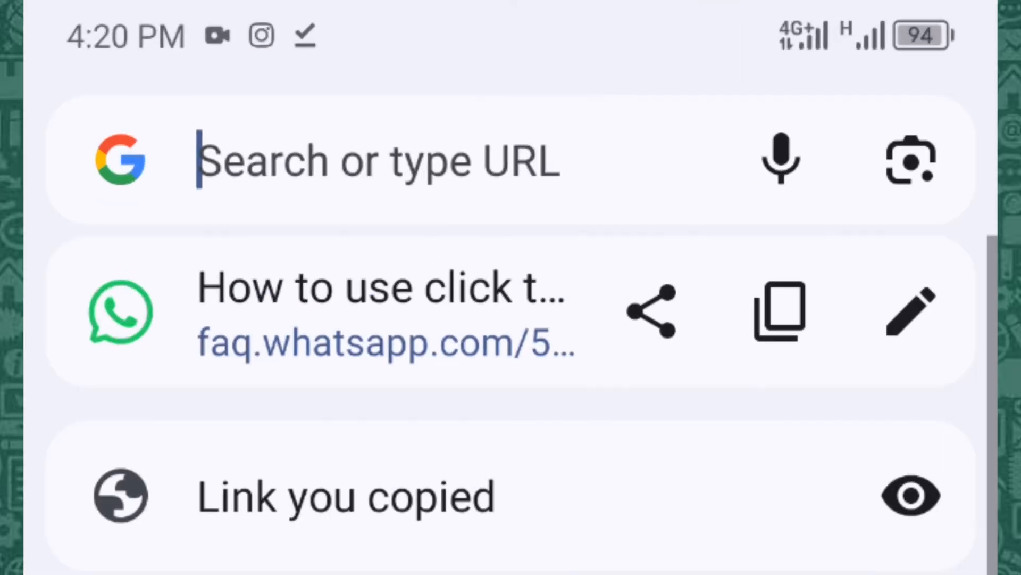
Step: Re-enter the chat link as wa.me/+001-(XXX)XXXXXXX
text(wa.me/+001-)
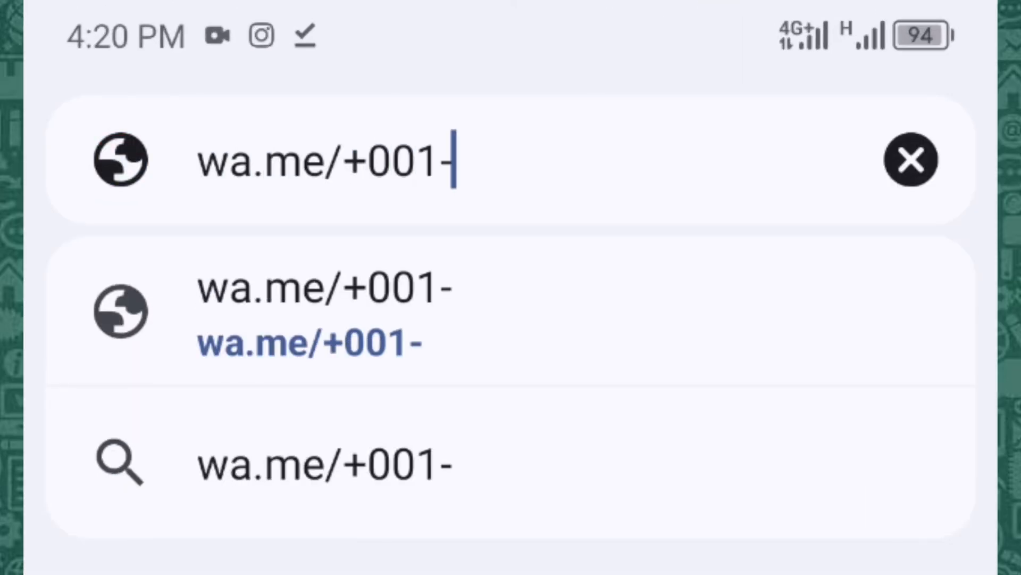
text((XXX)XXXXXXX)
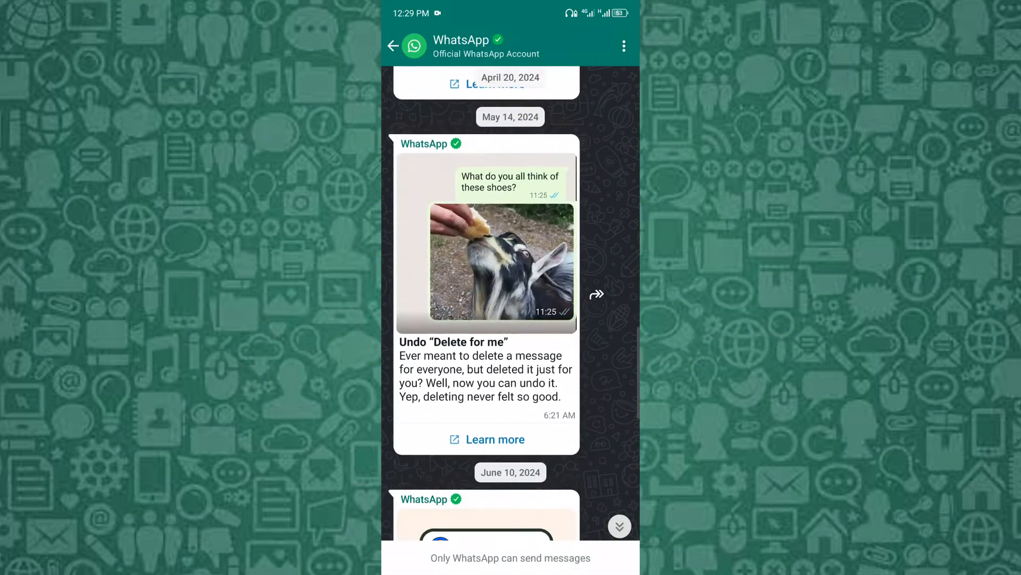
click(496, 266)
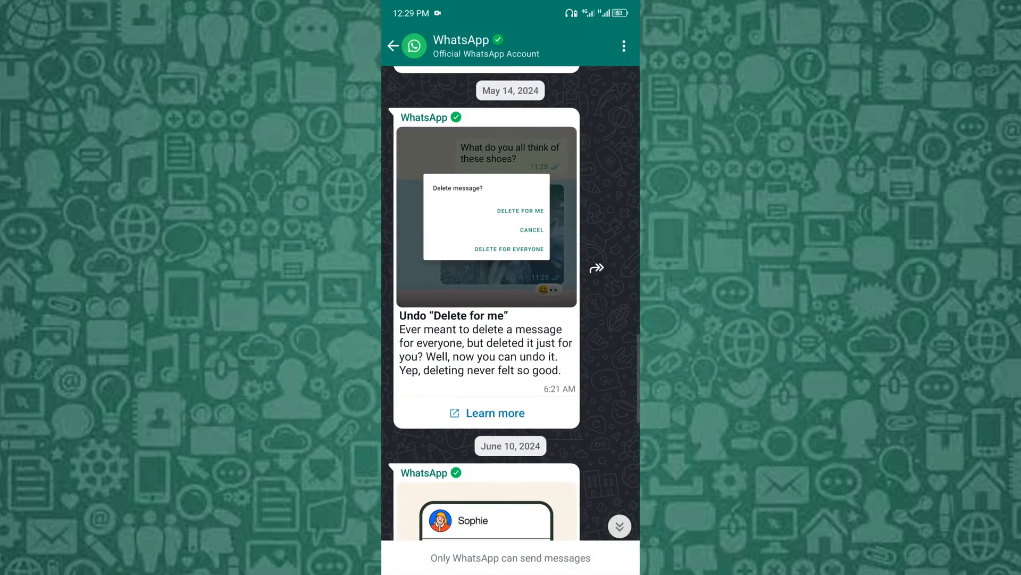
click(521, 209)
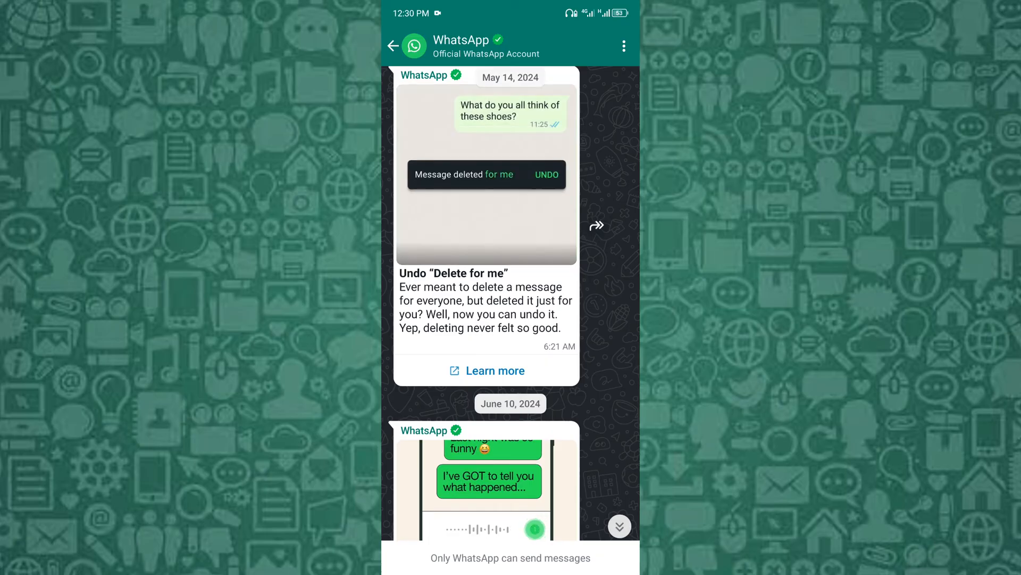
click(547, 175)
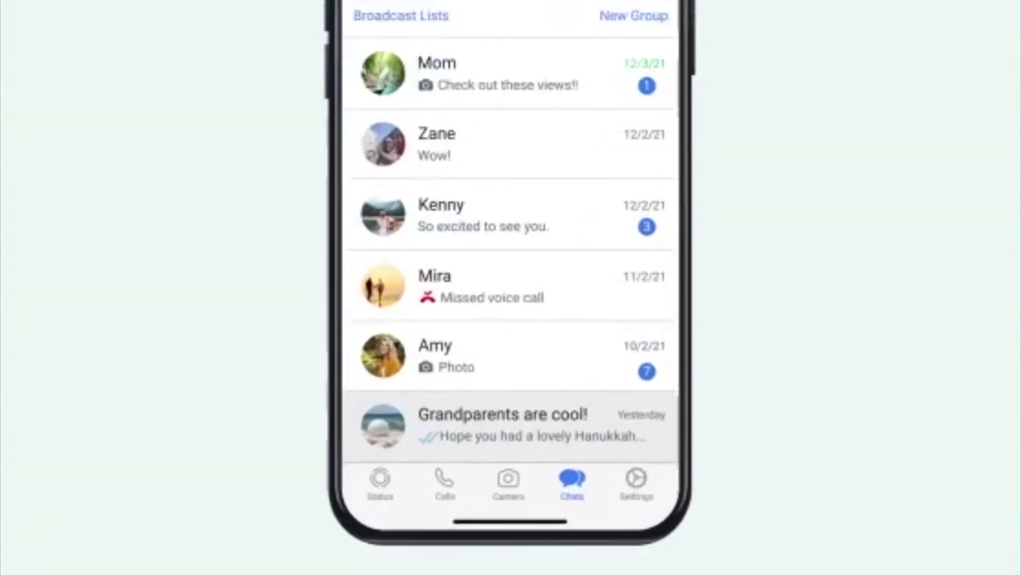
click(637, 480)
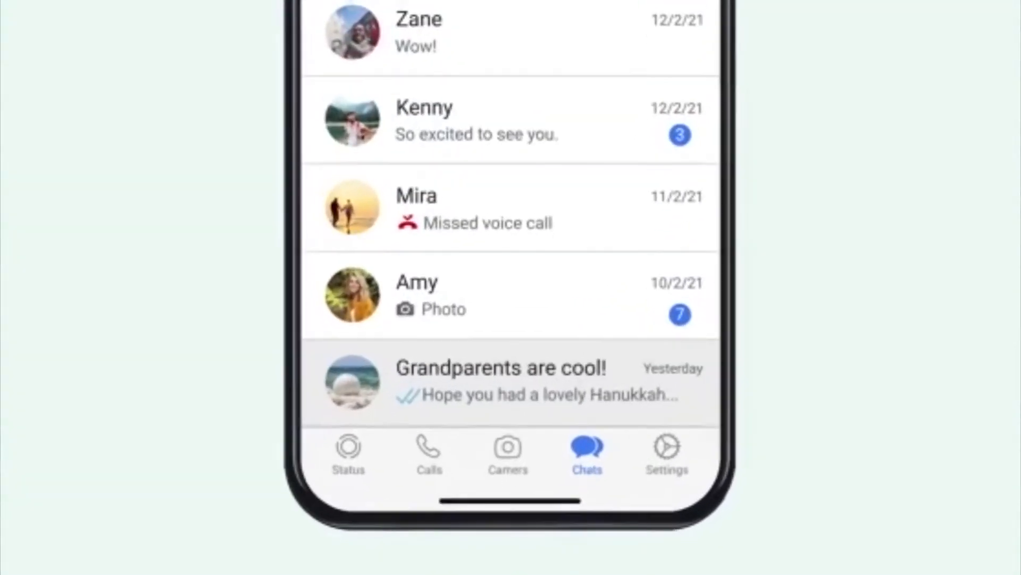
click(665, 450)
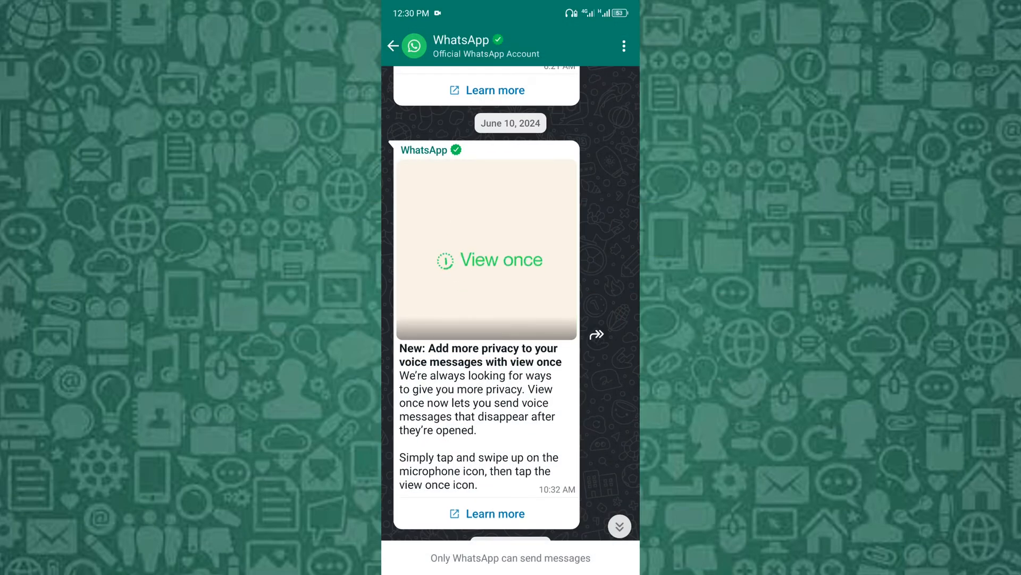
Step: Open the group's info and scroll down to Invite via link and the members list
scroll(down, 3)
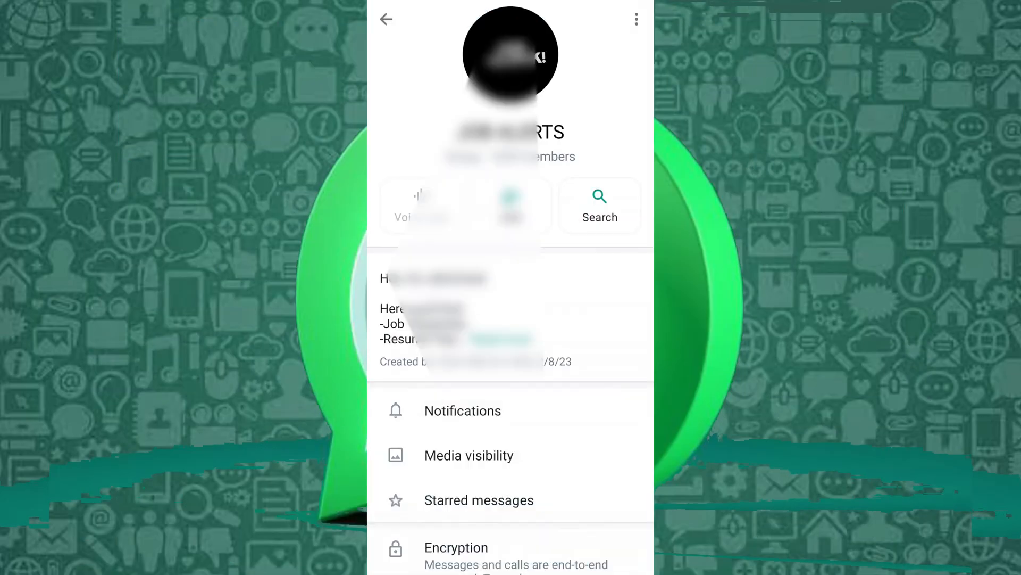
scroll(down, 3)
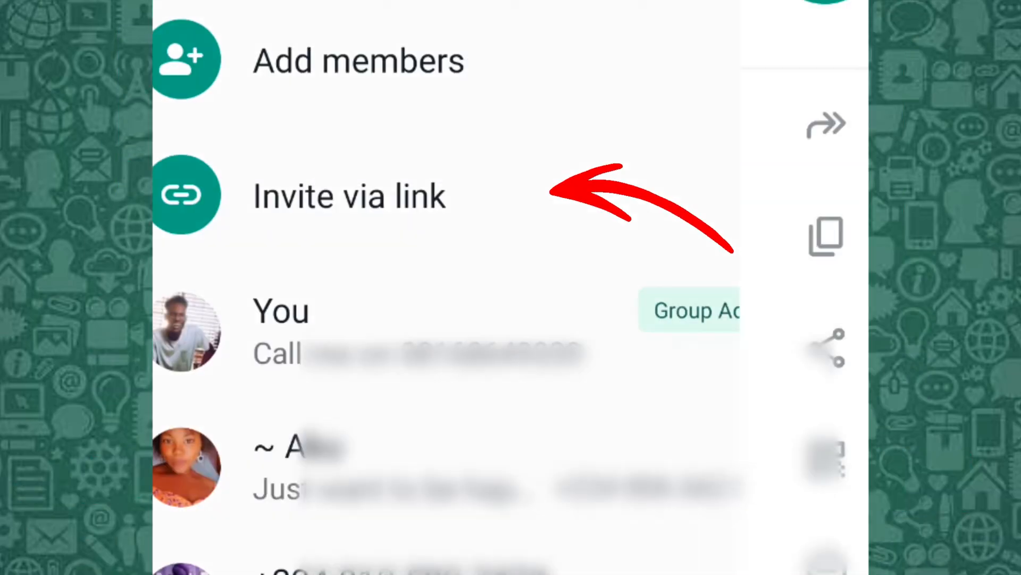
click(349, 196)
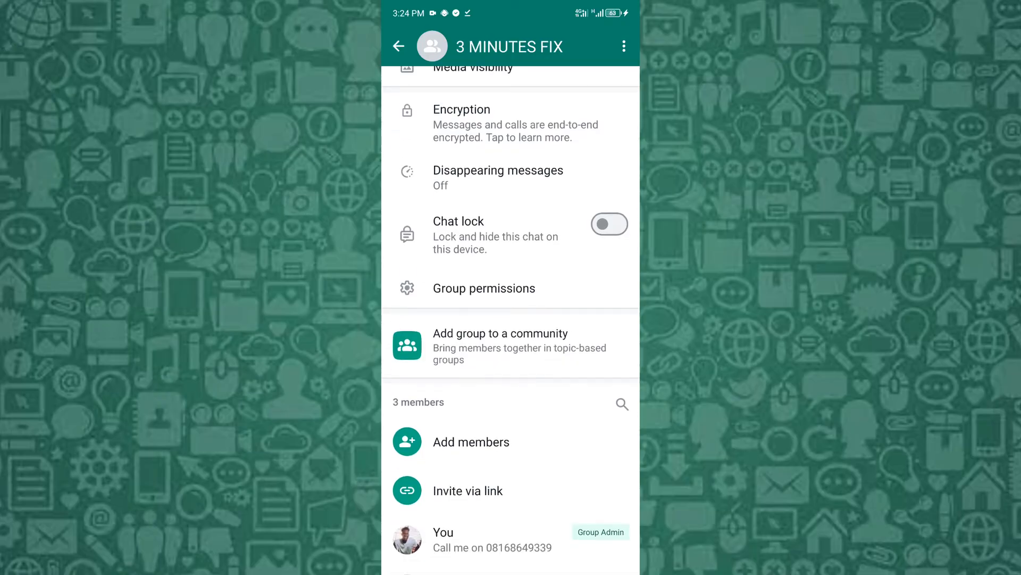
click(484, 287)
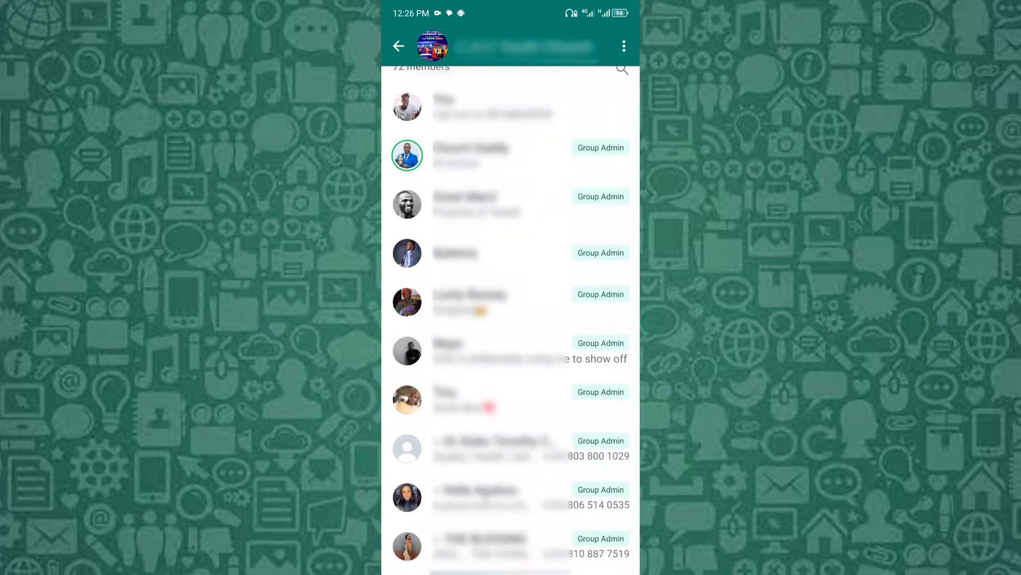
scroll(down, 3)
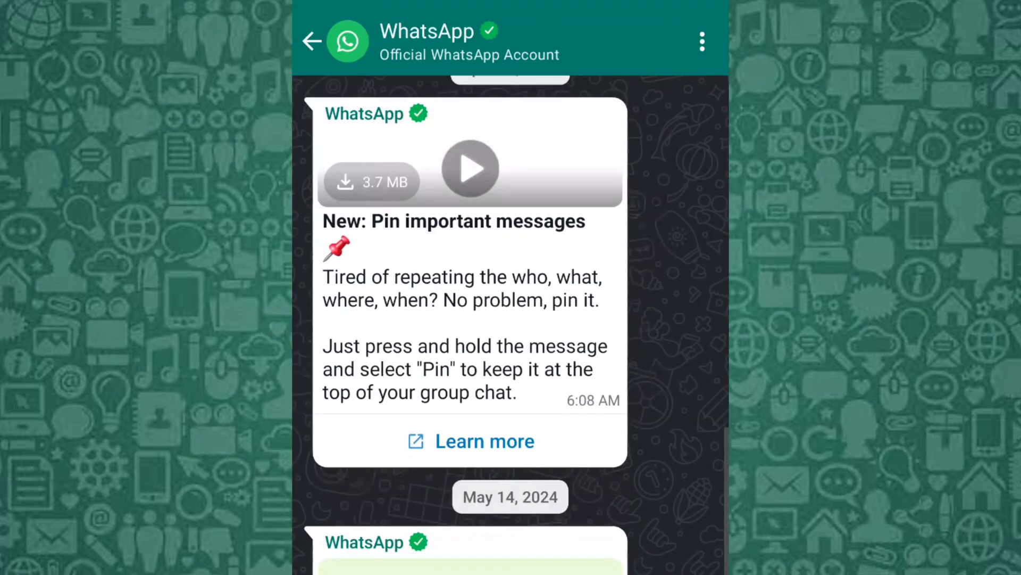
scroll(down, 3)
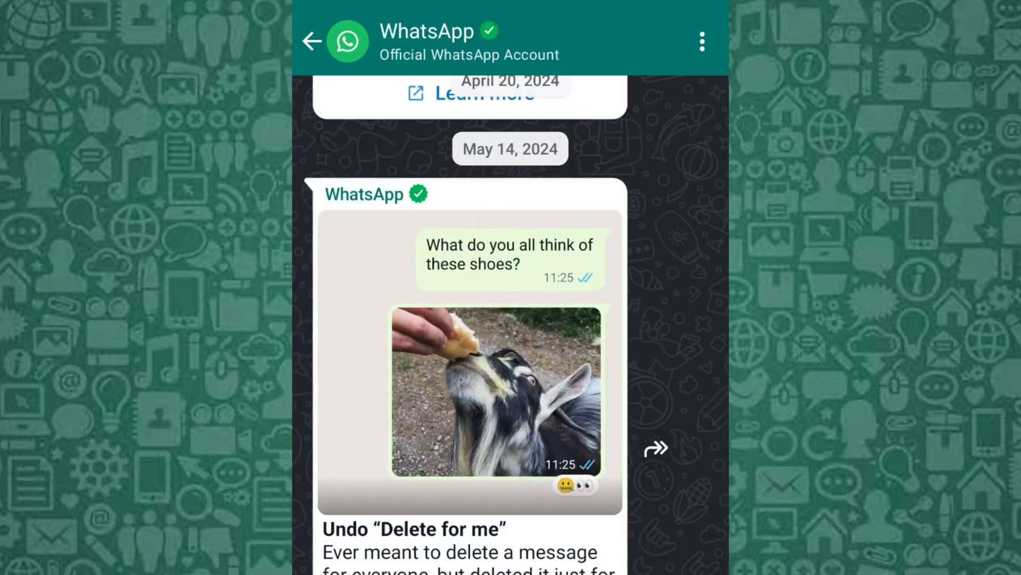
click(391, 405)
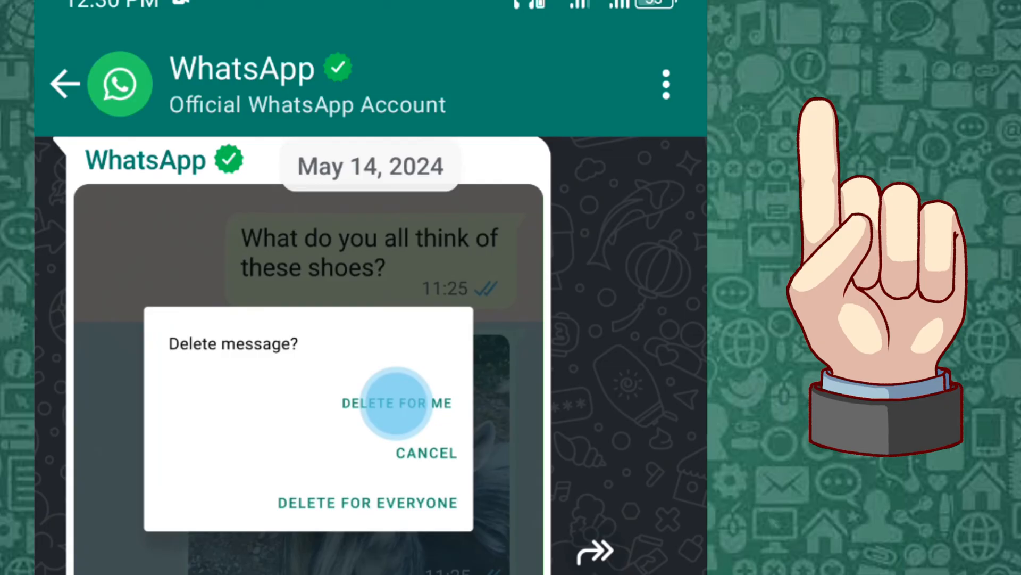
click(392, 403)
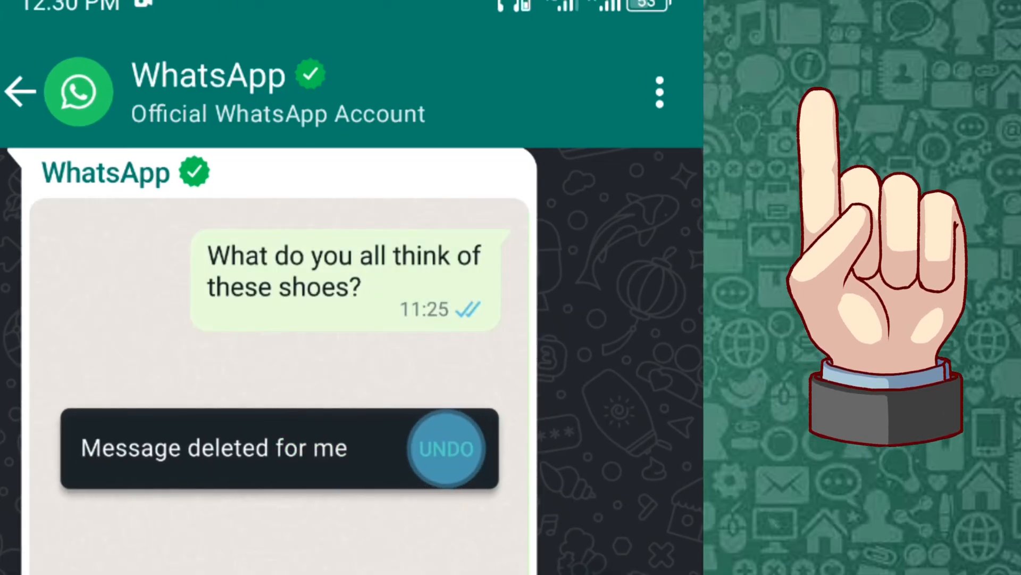
scroll(down, 3)
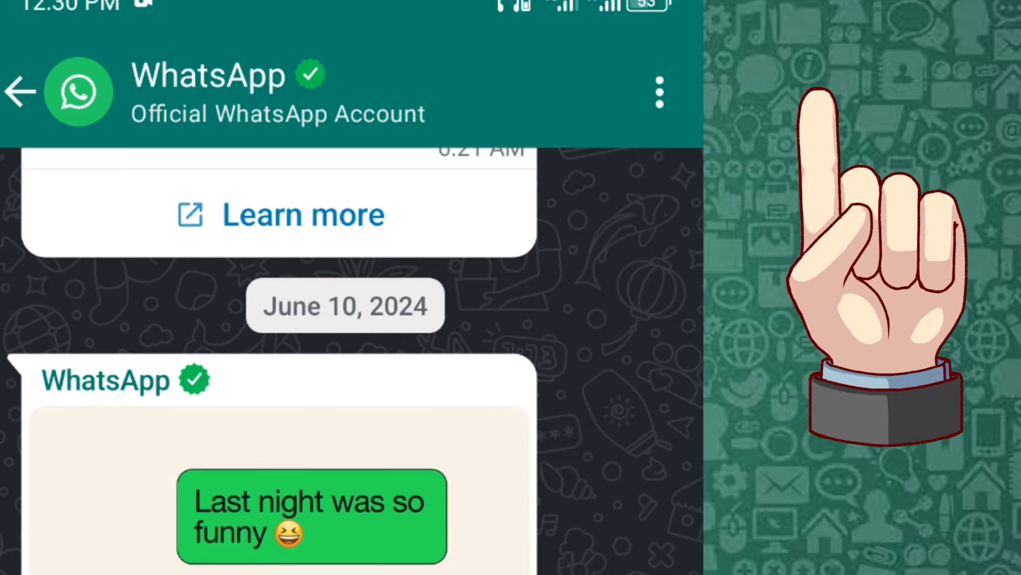
scroll(down, 3)
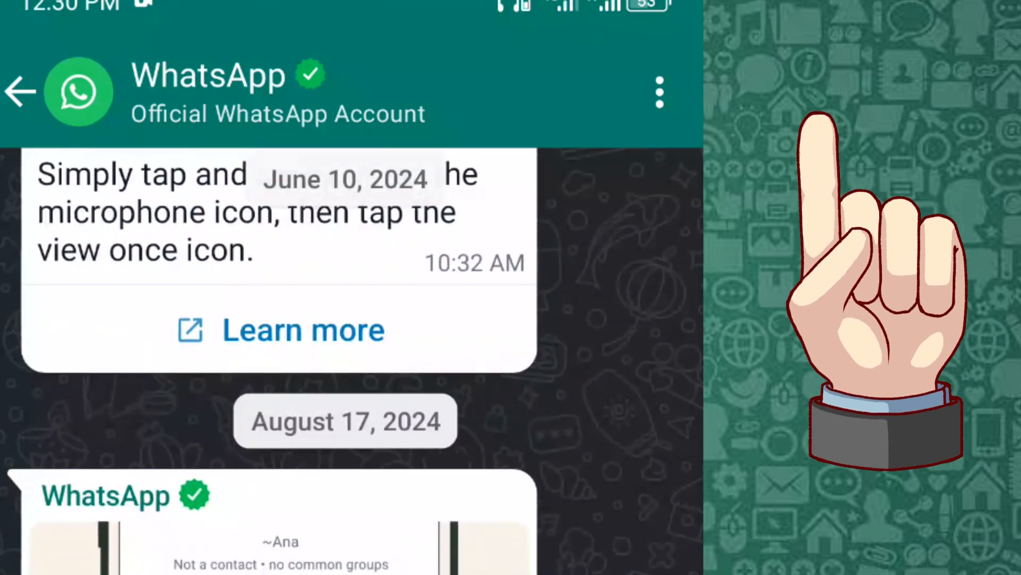